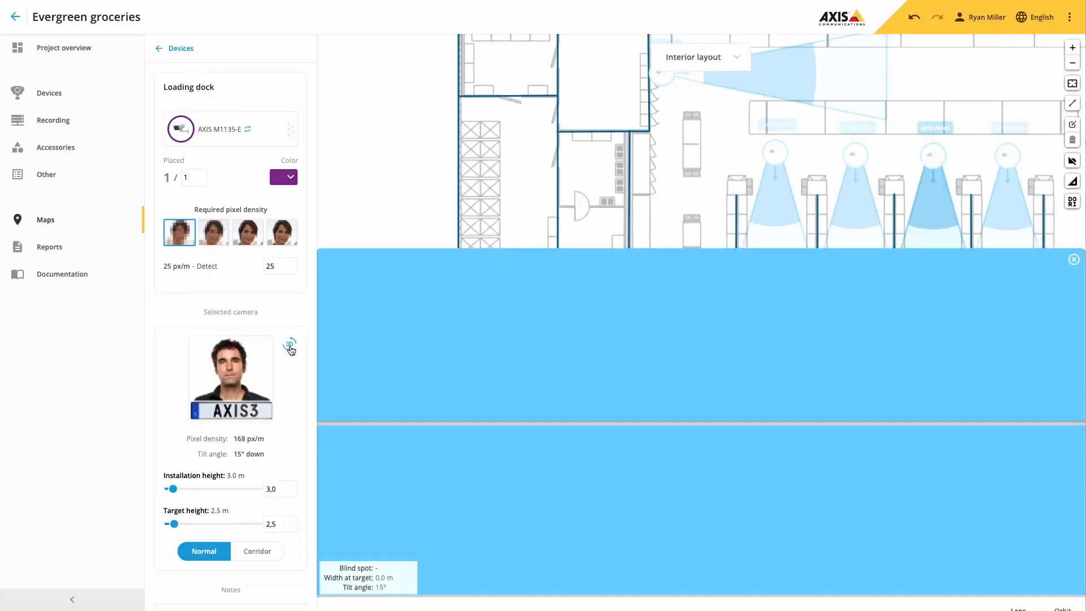
Preview the loading dock camera's 3D coverage in Orbit and Lens views, then list Atrium's five cameras
left_click(289, 345)
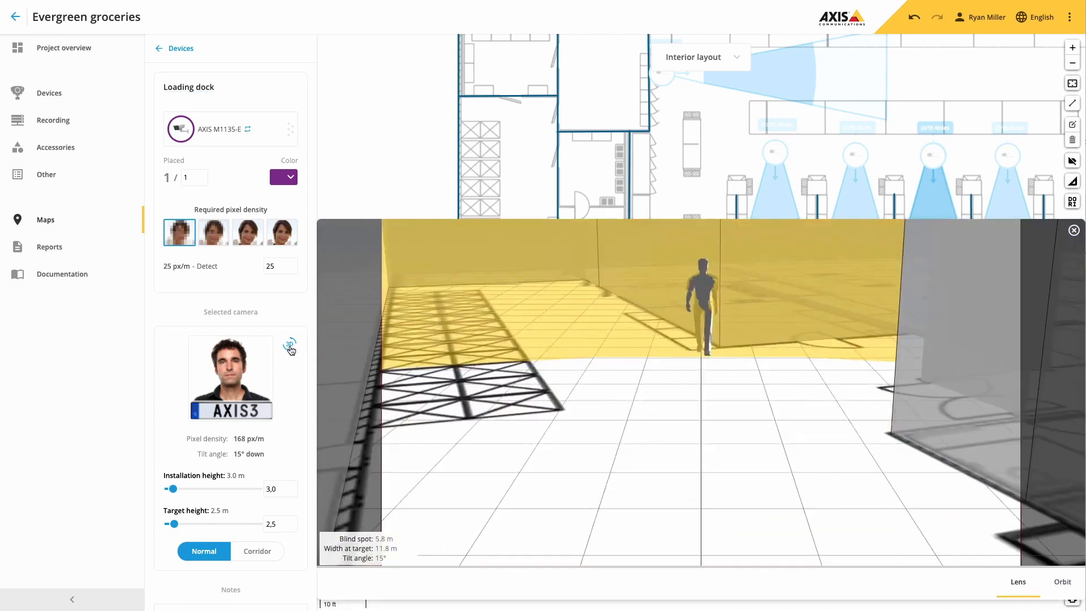
mouse_move(928, 541)
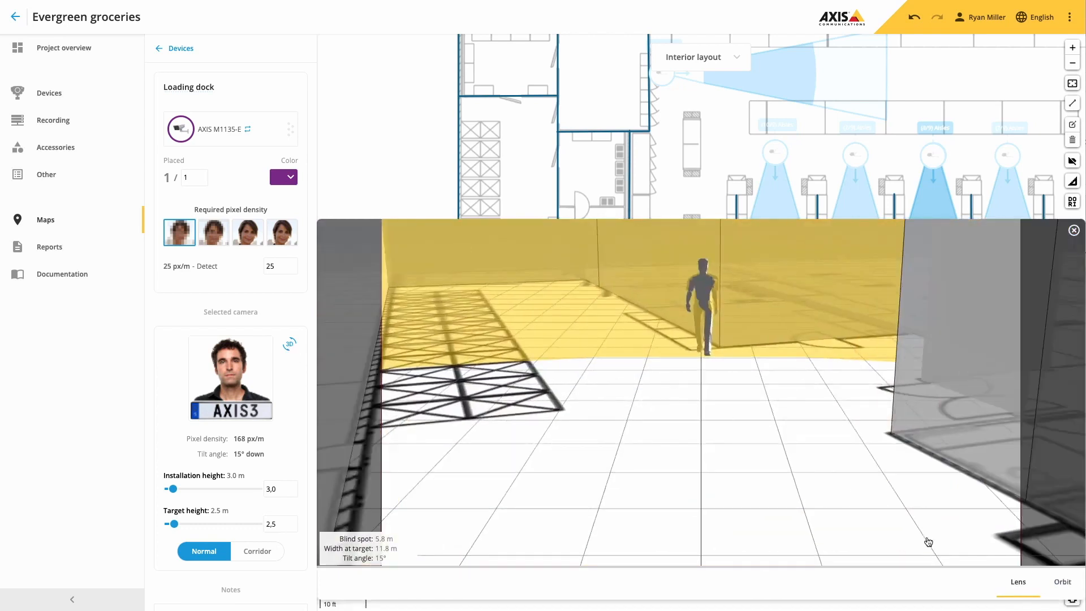
left_click(1062, 582)
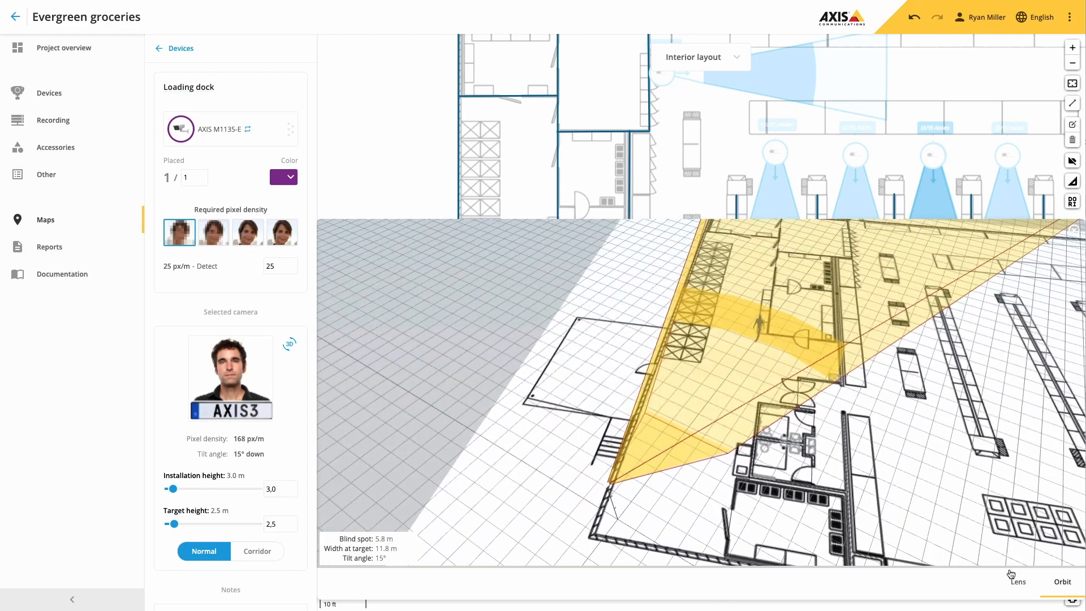
left_click(1017, 582)
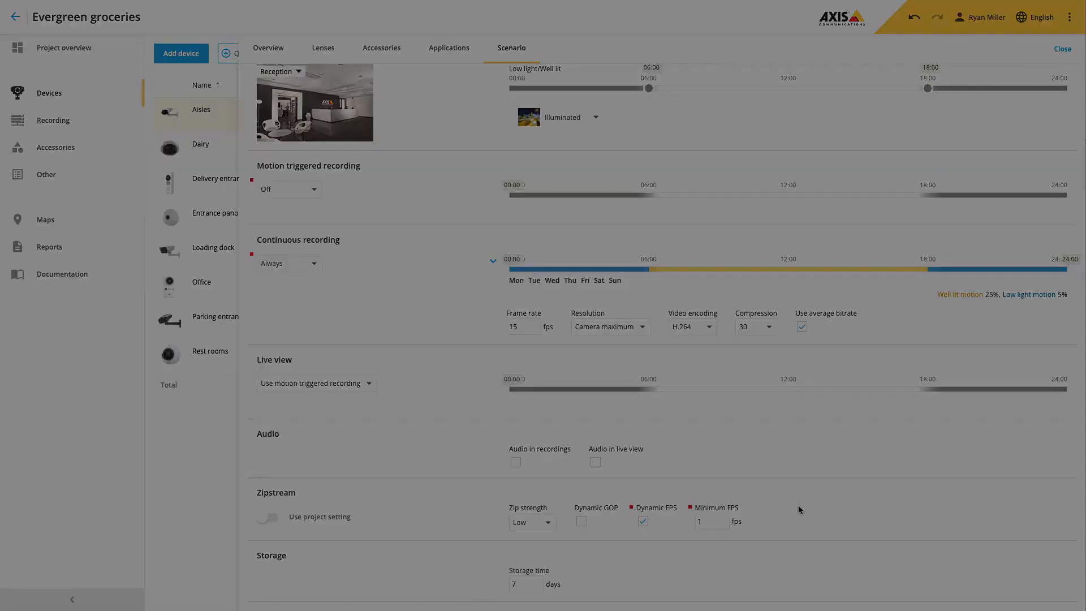
left_click(45, 220)
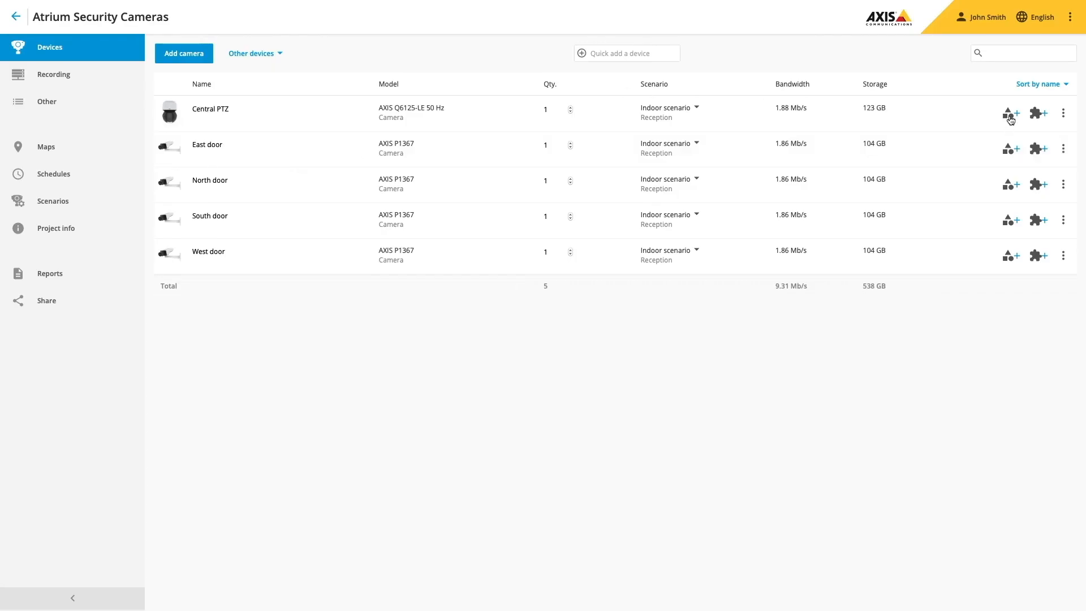
Ceiling-mount the Central PTZ with AXIS T91B51 Ceiling Mount, then show the Office upgrade recording solution
left_click(1035, 113)
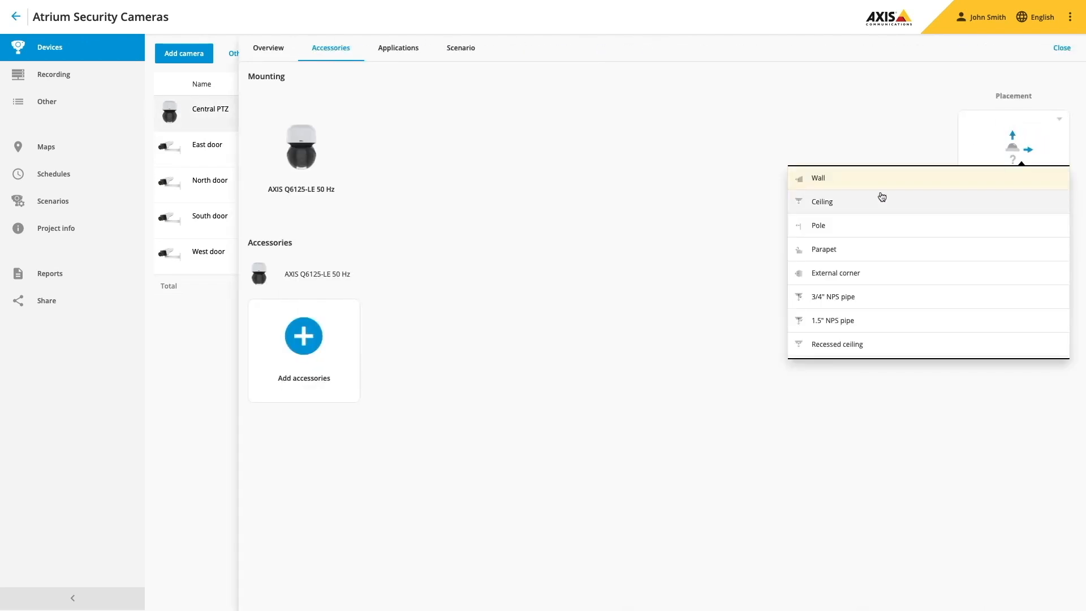
left_click(822, 201)
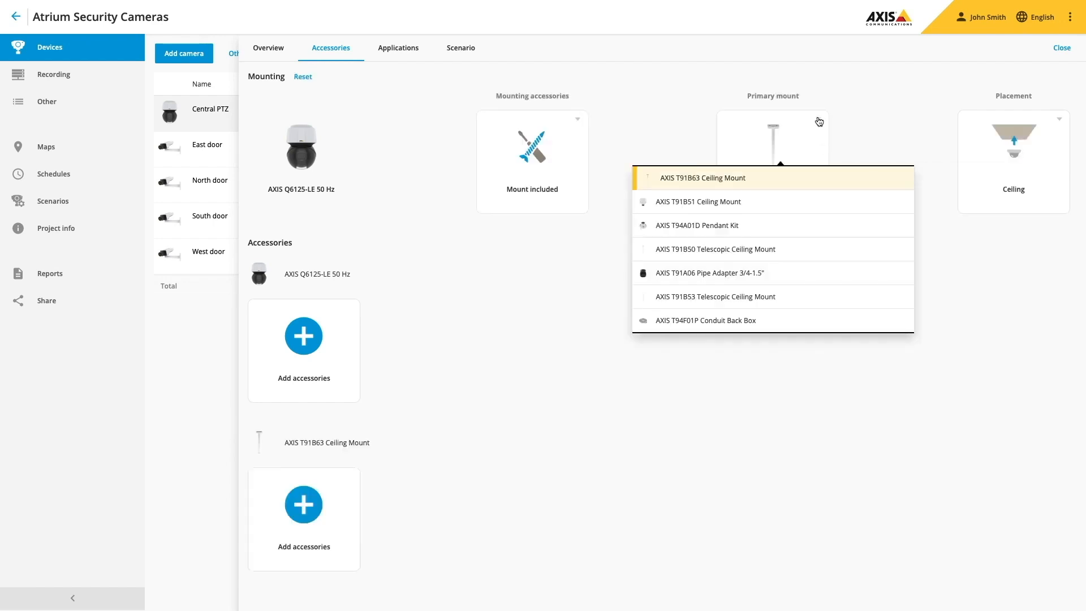
mouse_move(733, 206)
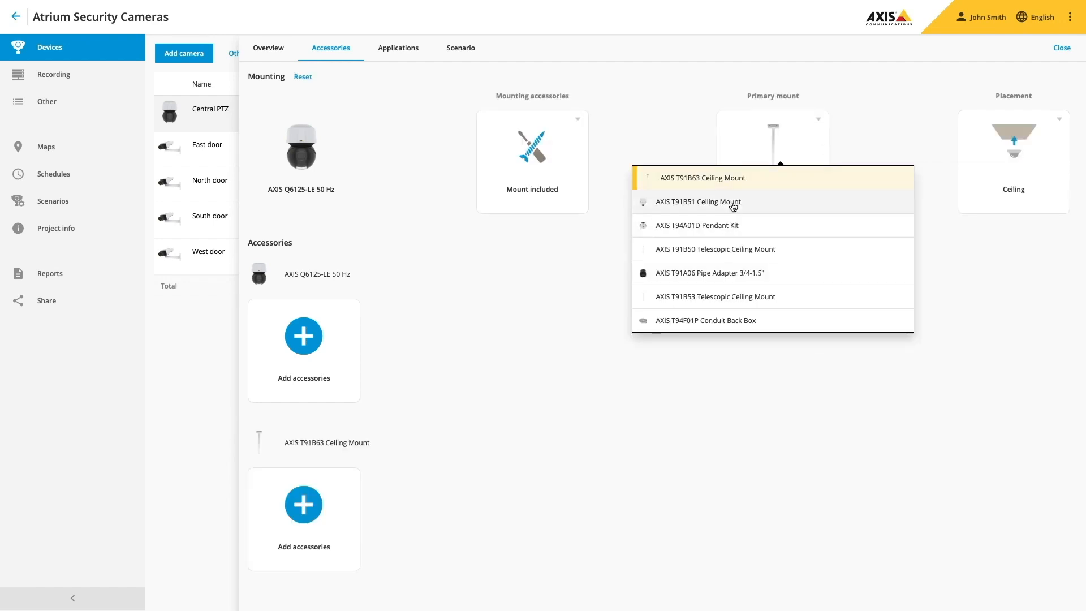
left_click(698, 201)
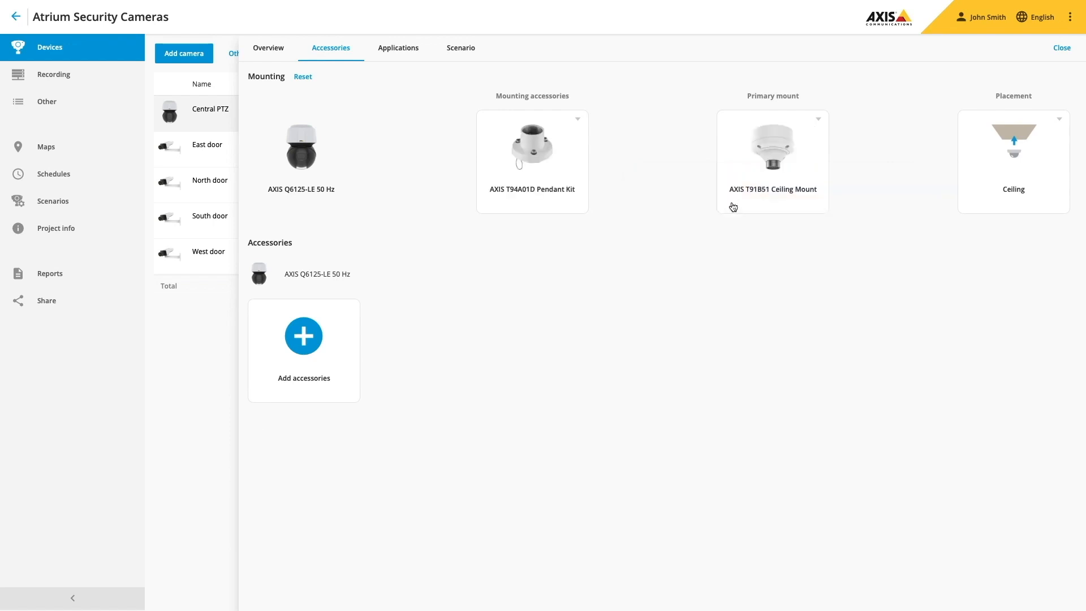
left_click(1061, 48)
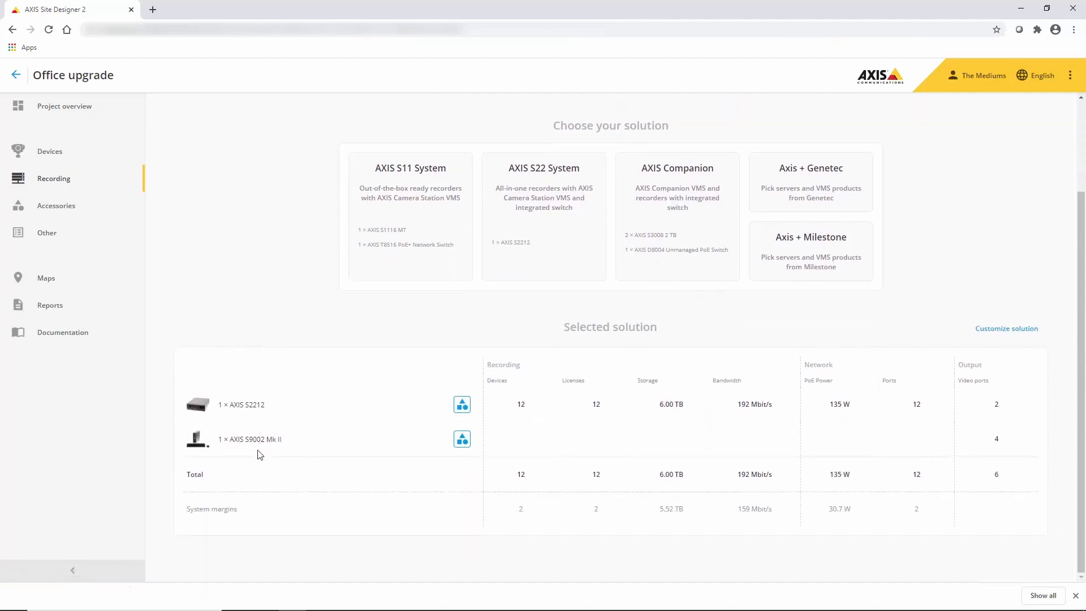
mouse_move(262, 483)
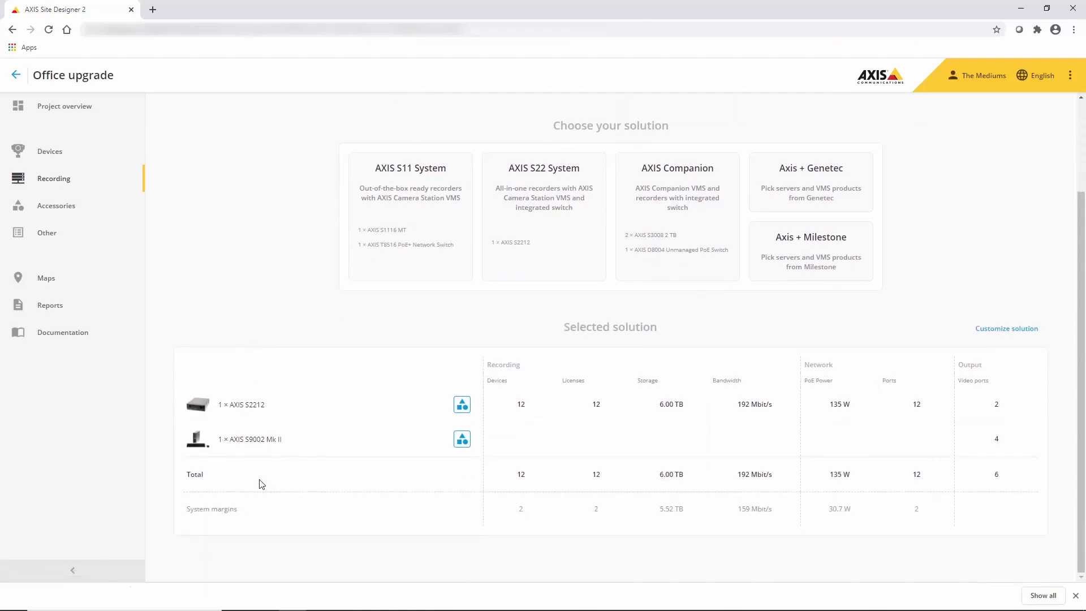
Review the Office upgrade sales quote, then its bill of materials for cameras, door station and recorders
left_click(50, 305)
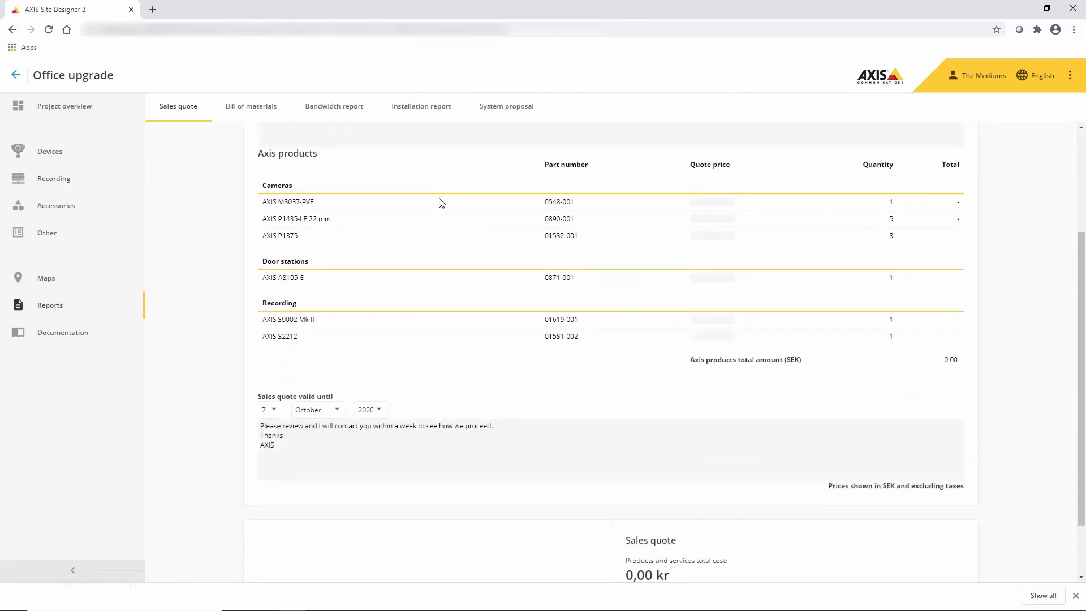
scroll("down", 3)
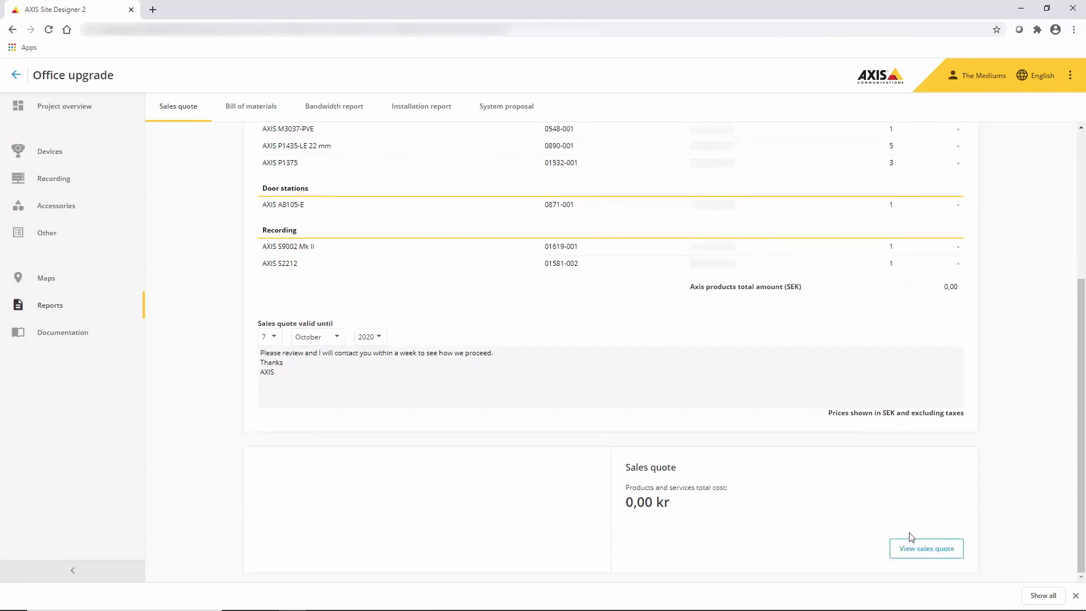
left_click(251, 105)
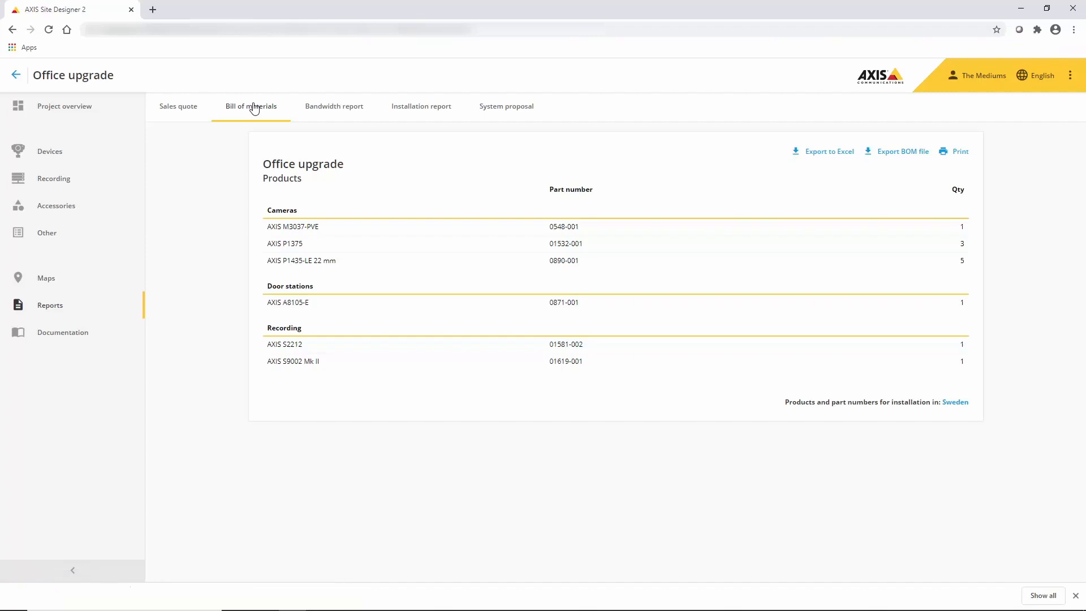
mouse_move(907, 165)
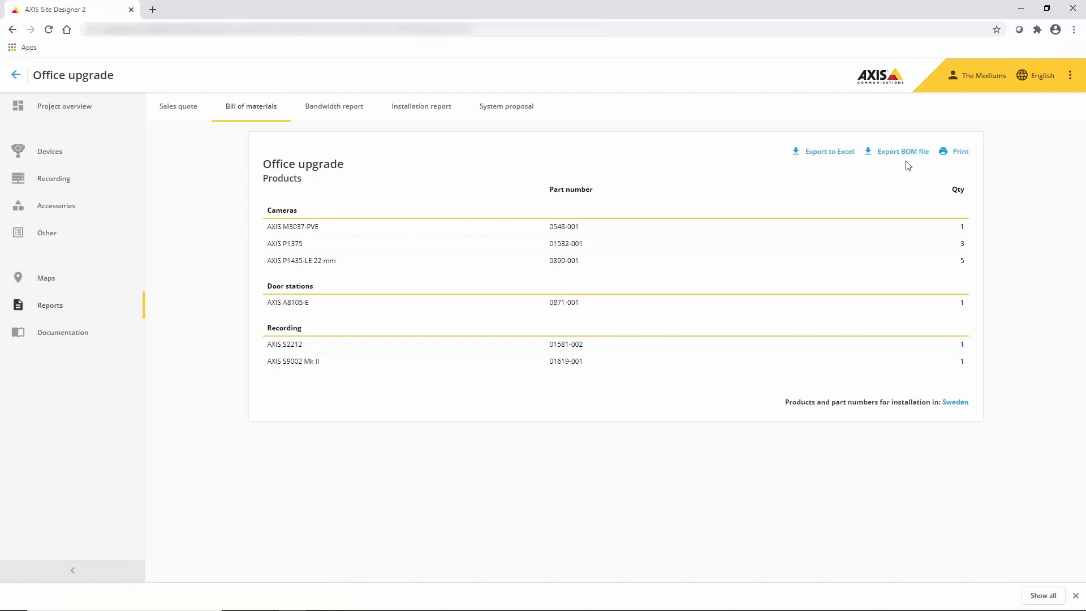